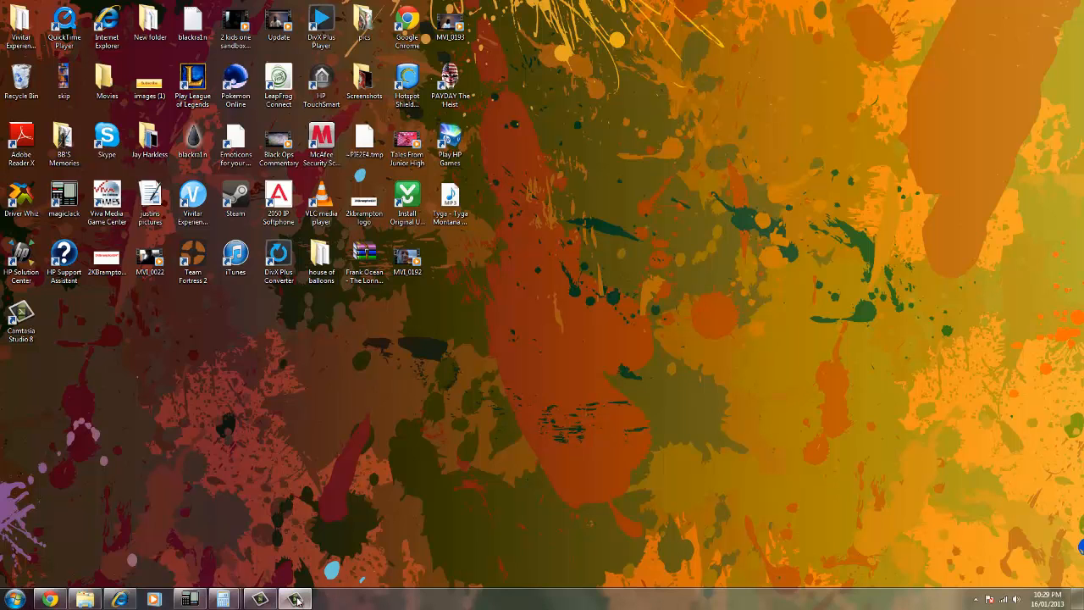
Step: Bring the Chrome YouTube window forward and go to My Channel (MrJayHarkless) via the account menu
click(295, 600)
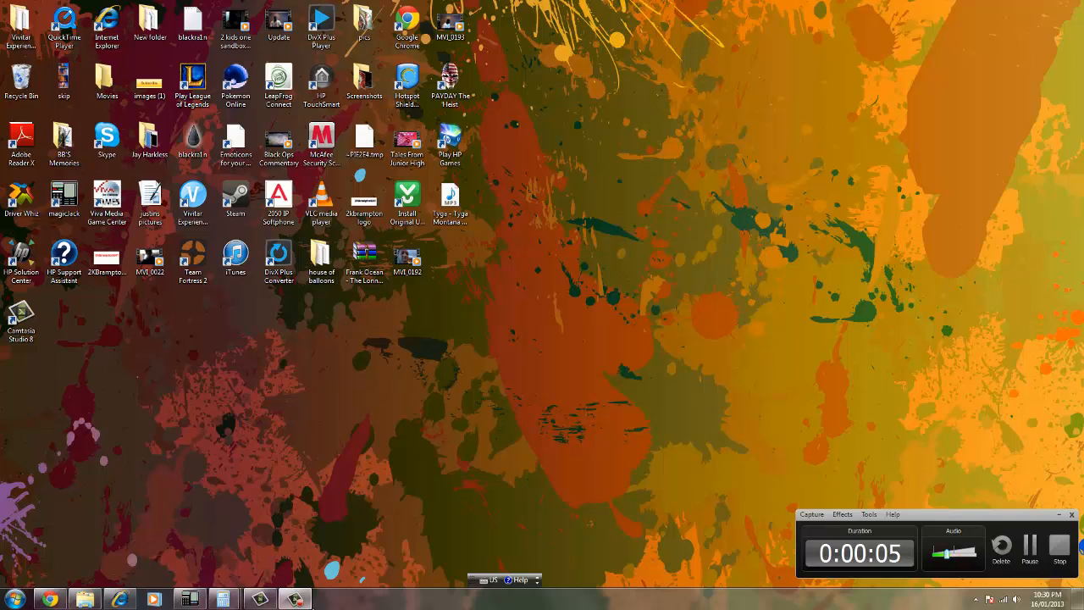
mouse_move(298, 481)
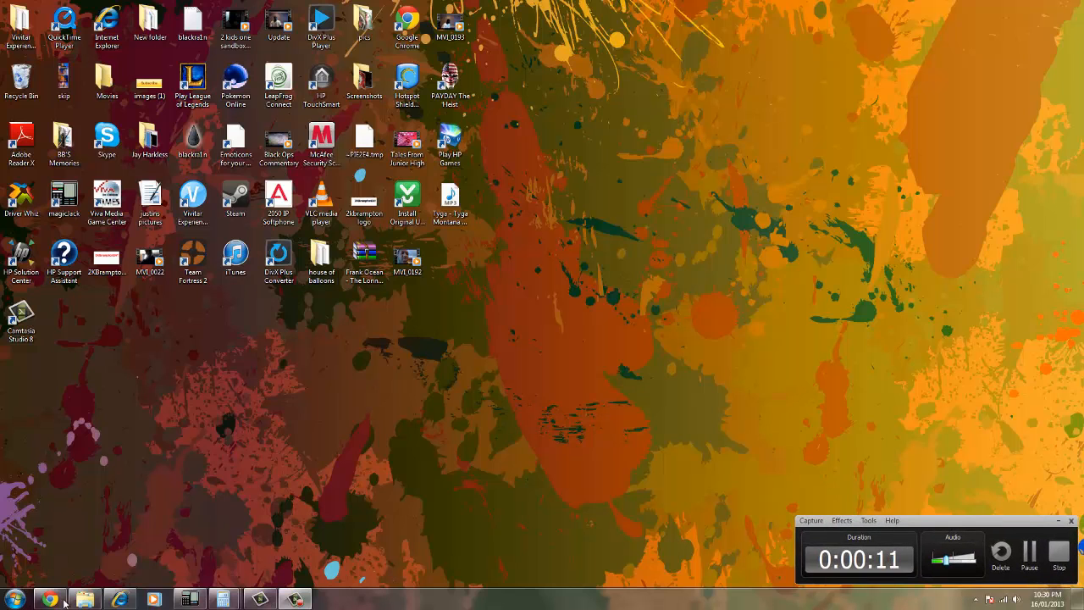
mouse_move(84, 599)
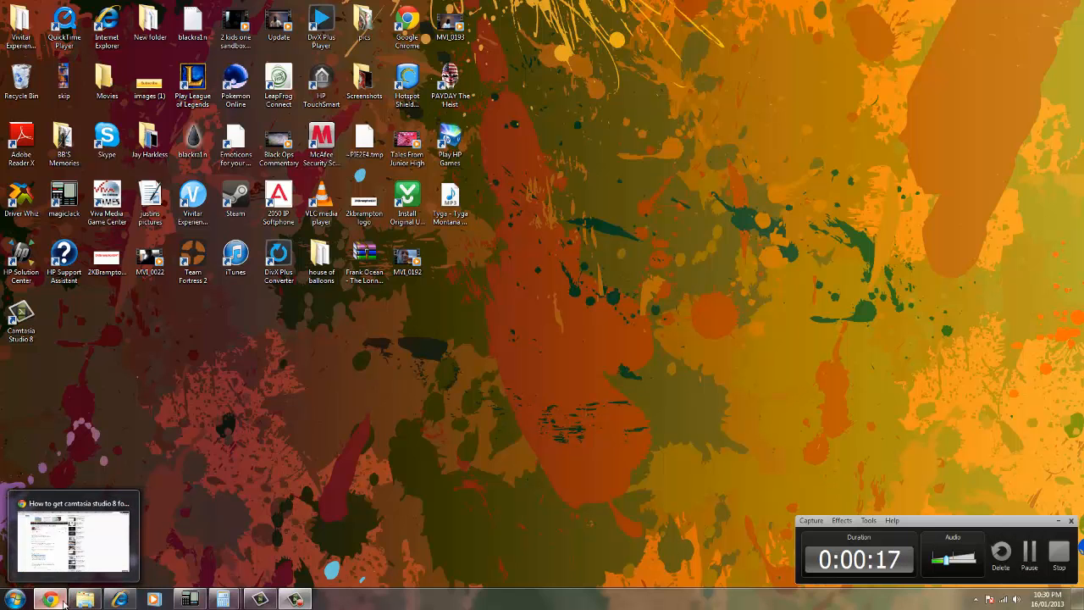
click(50, 600)
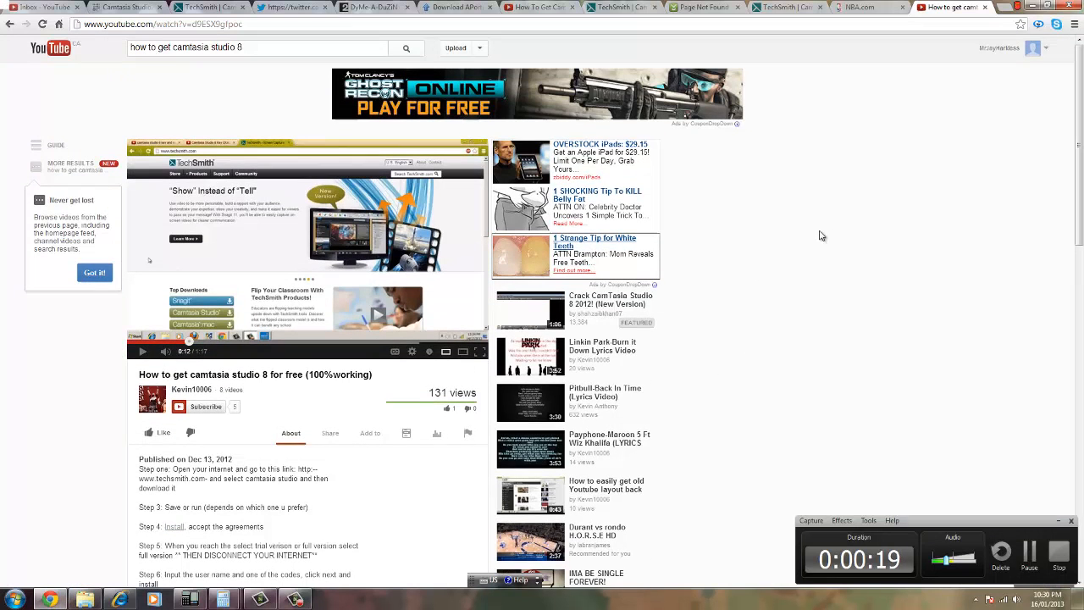
click(1033, 48)
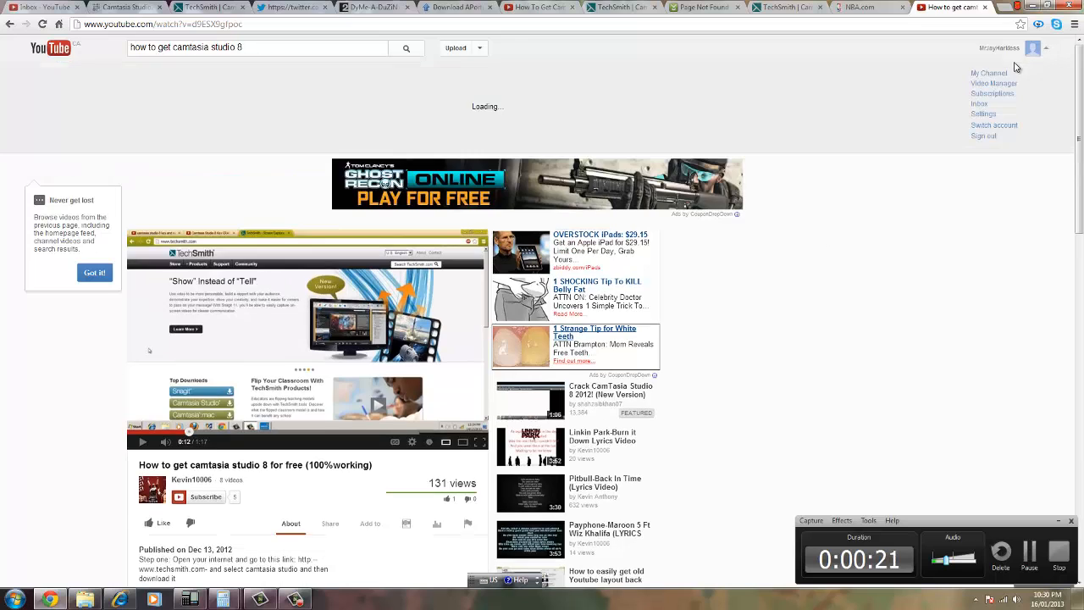
click(989, 73)
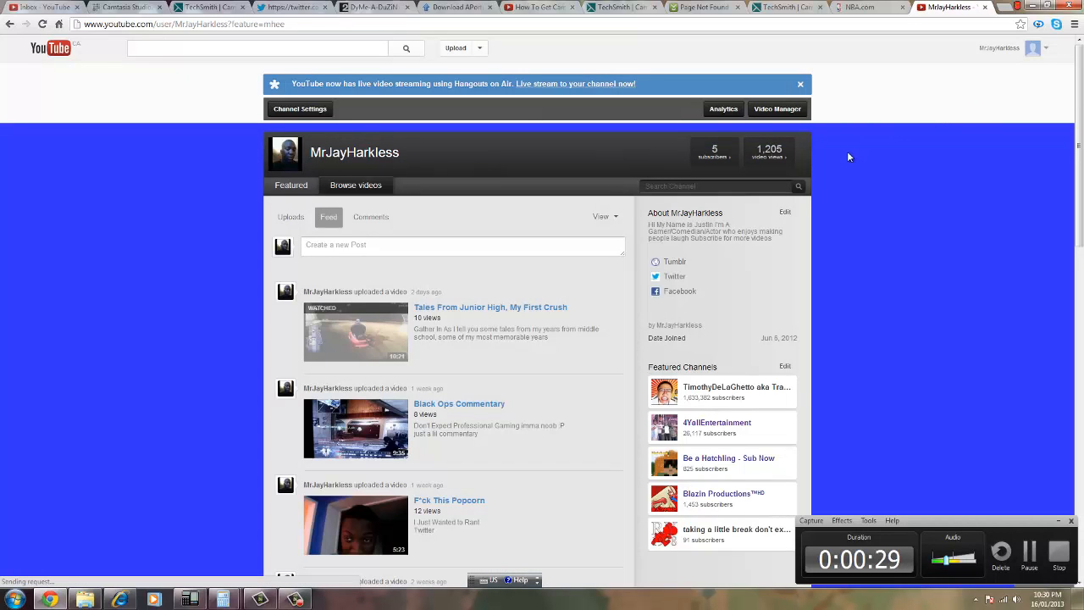
mouse_move(718, 314)
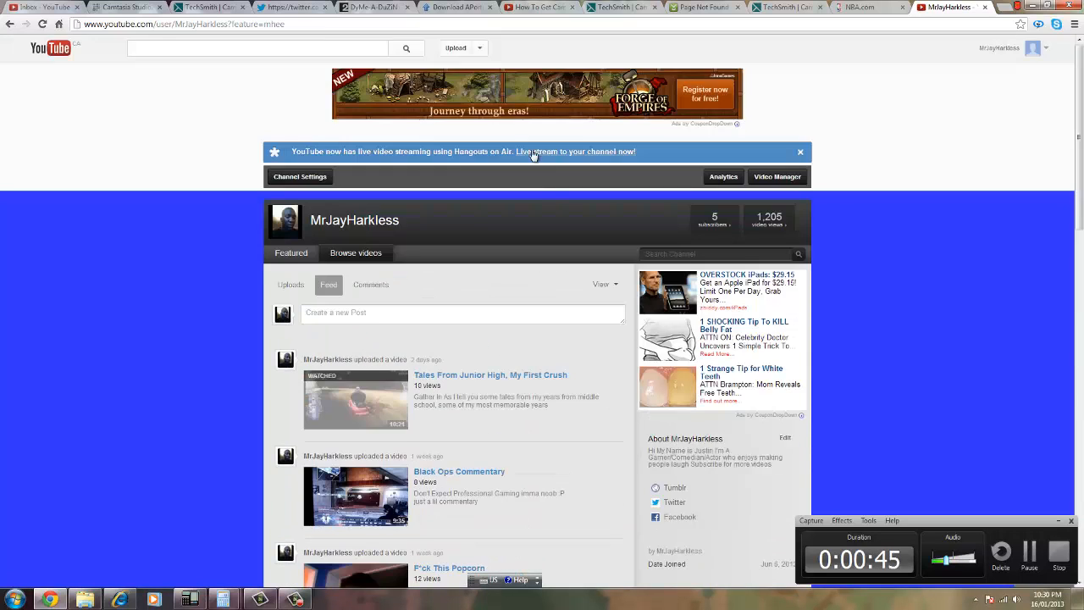
mouse_move(291, 62)
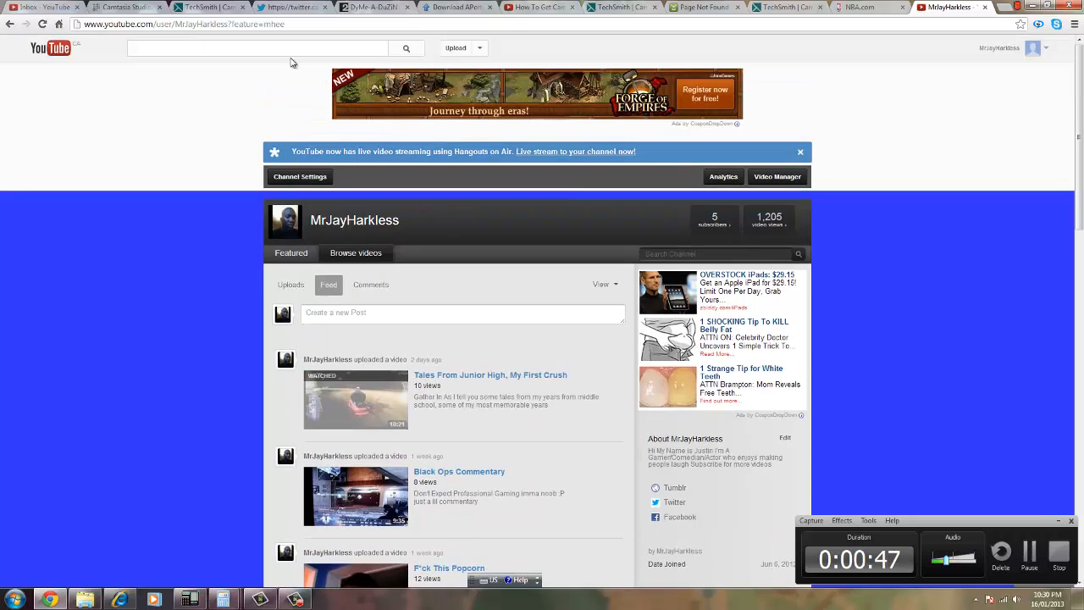
mouse_move(298, 65)
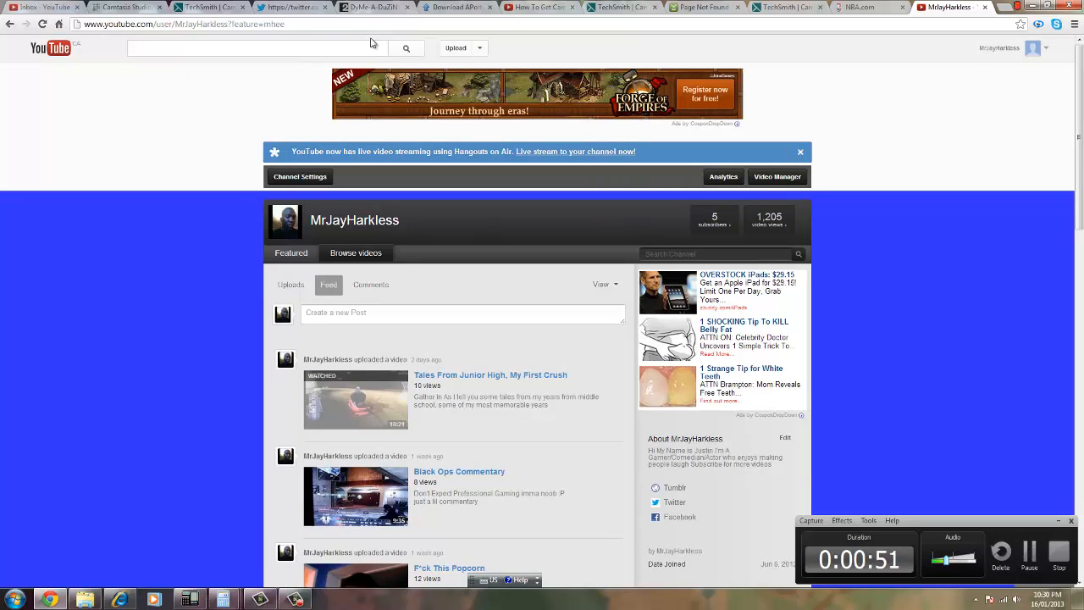
Step: Search for Thegamersbrigade, browse The HD Collab! channel page, then return to the homepage
text(Thegamersbrigade)
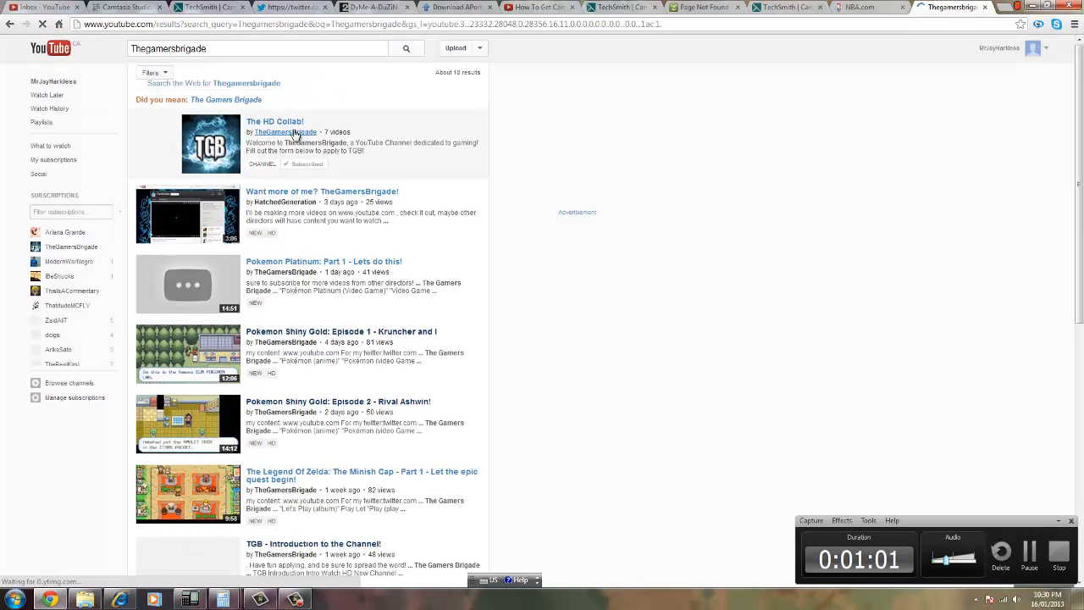
click(275, 122)
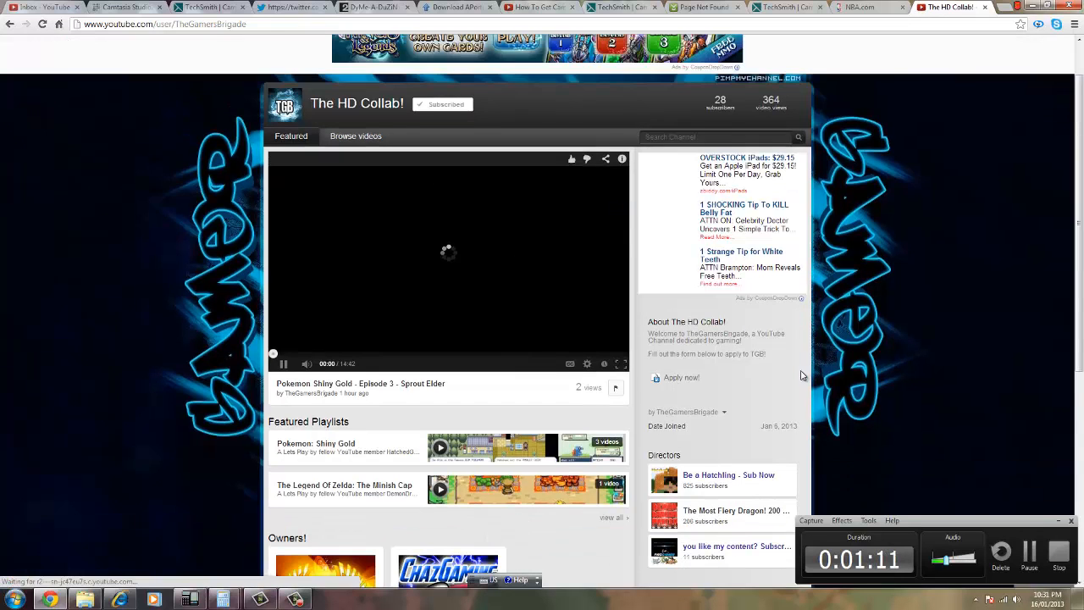
scroll(down, 3)
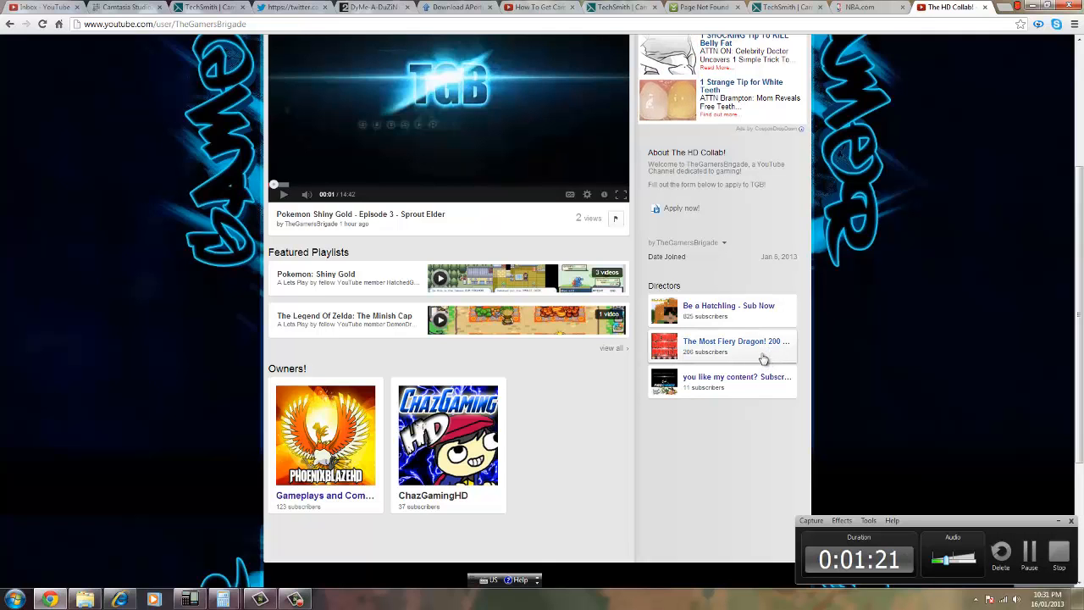
scroll(up, 3)
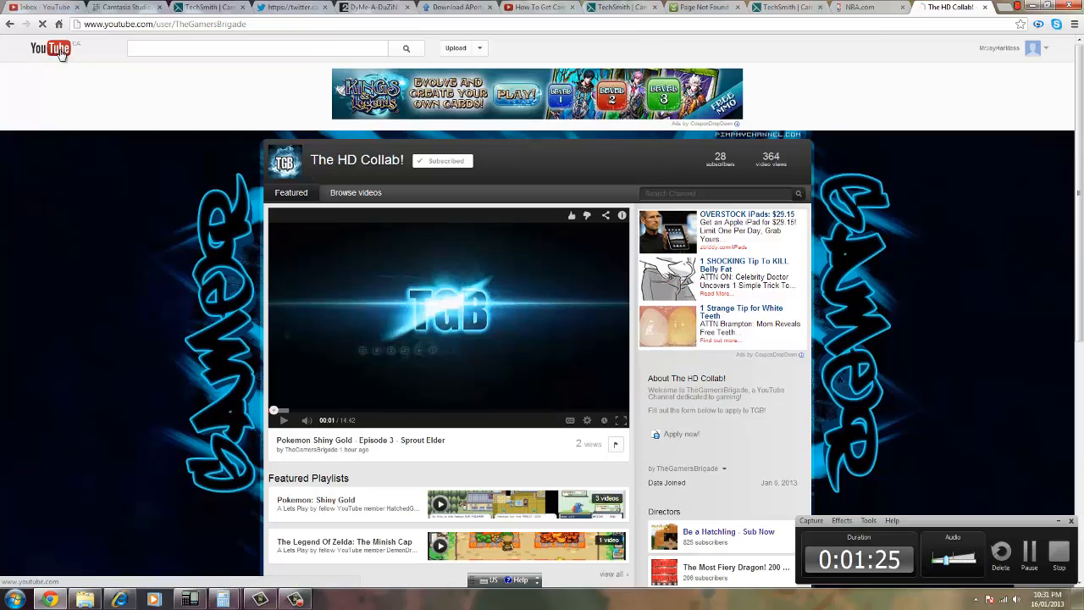
click(49, 47)
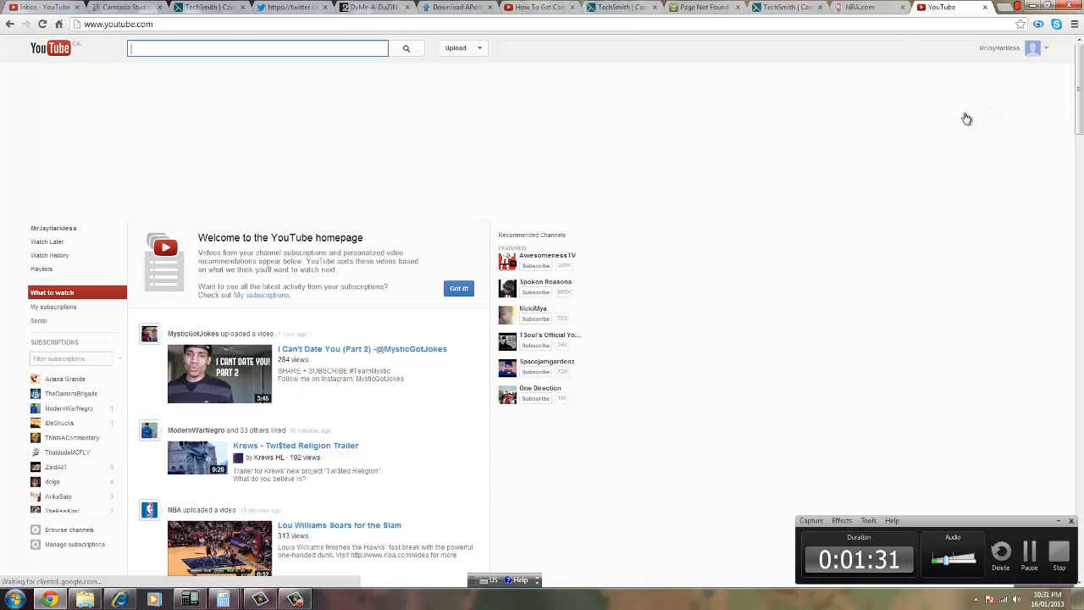
Step: Go back to the MrJayHarkless channel via My Channel and scroll its uploads feed
click(1033, 47)
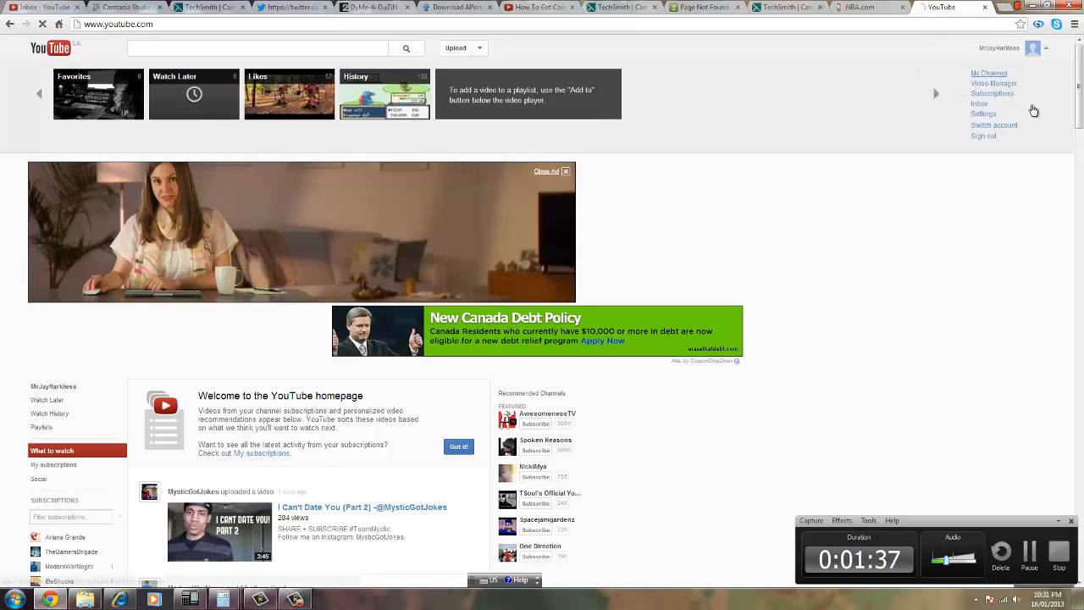
click(989, 73)
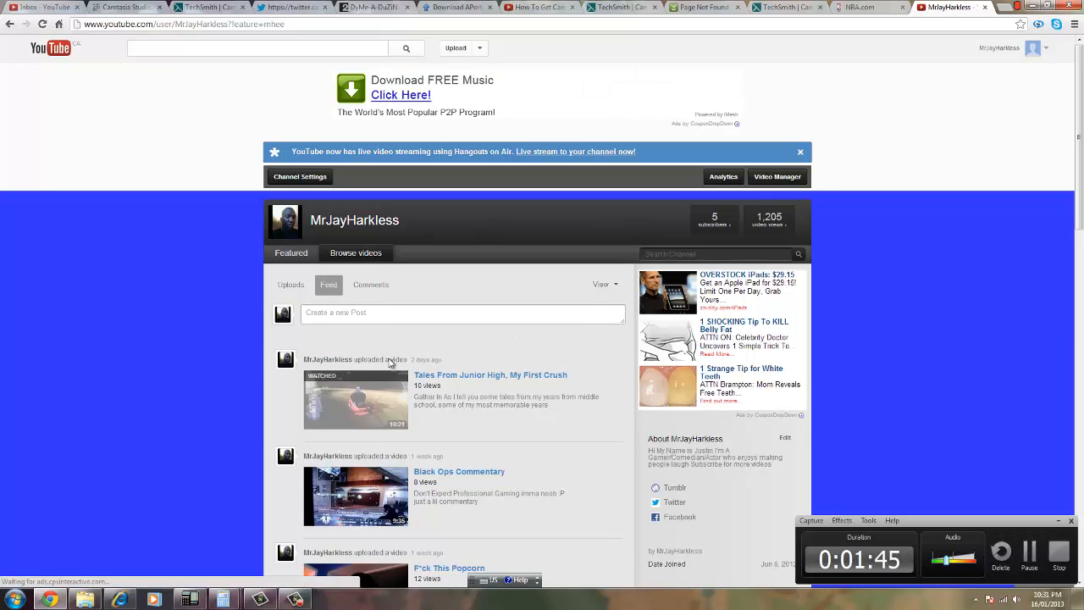
scroll(down, 3)
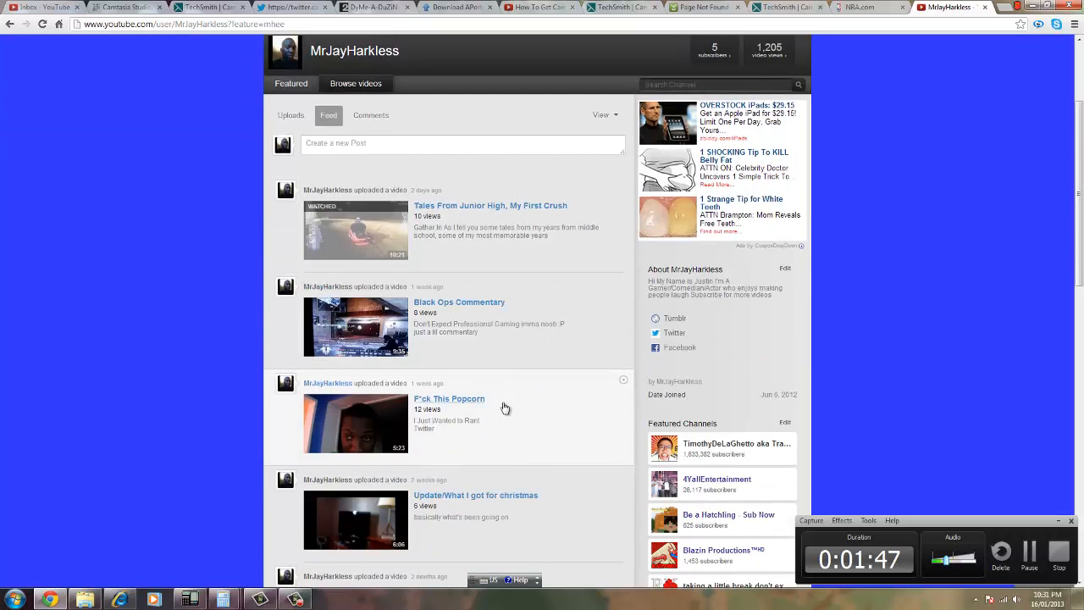
scroll(down, 3)
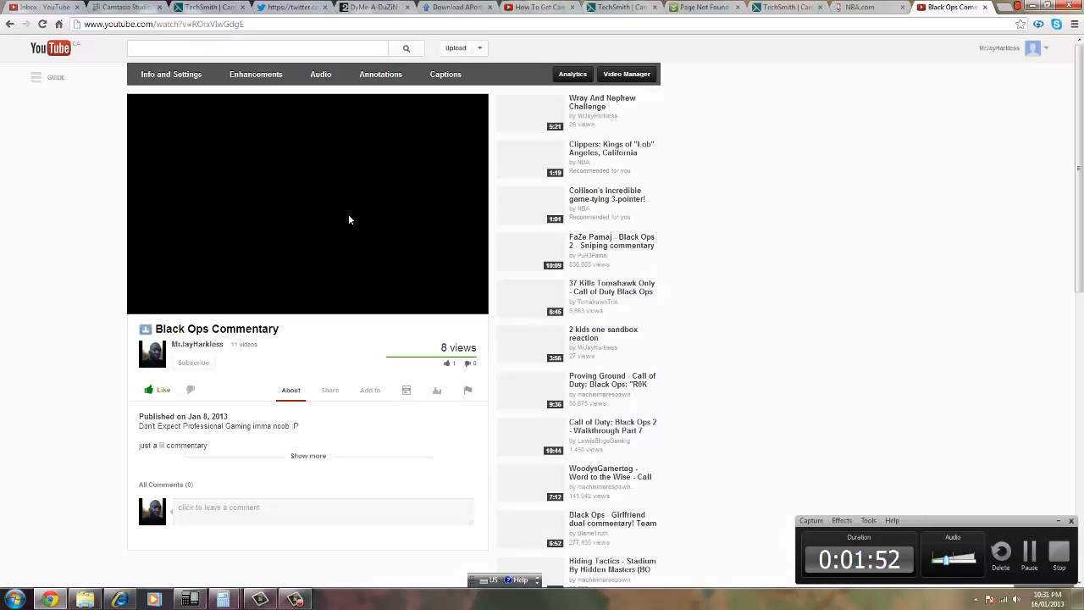
click(349, 220)
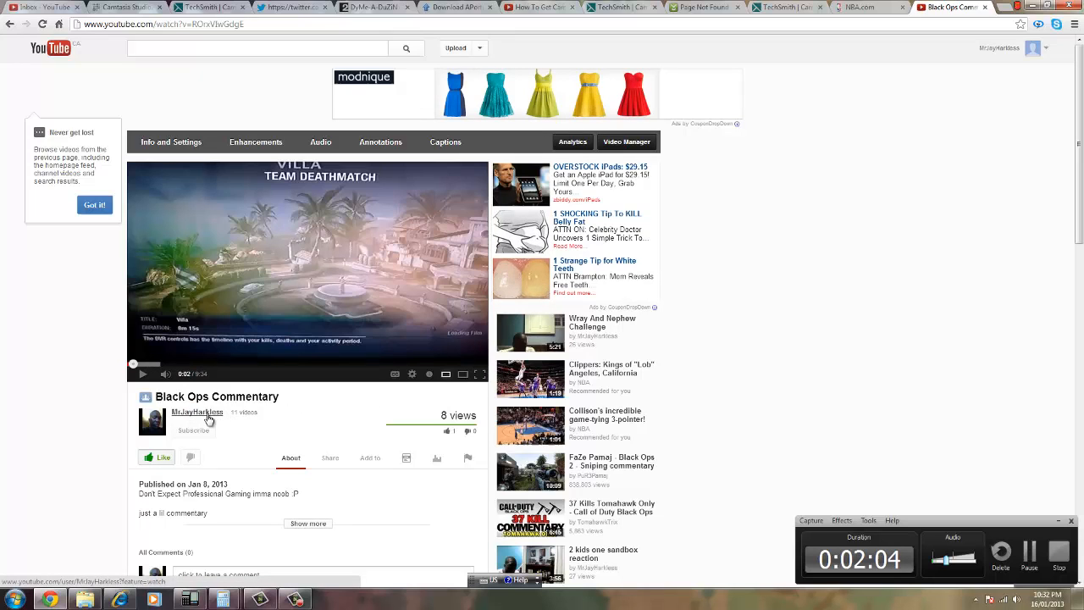
click(197, 413)
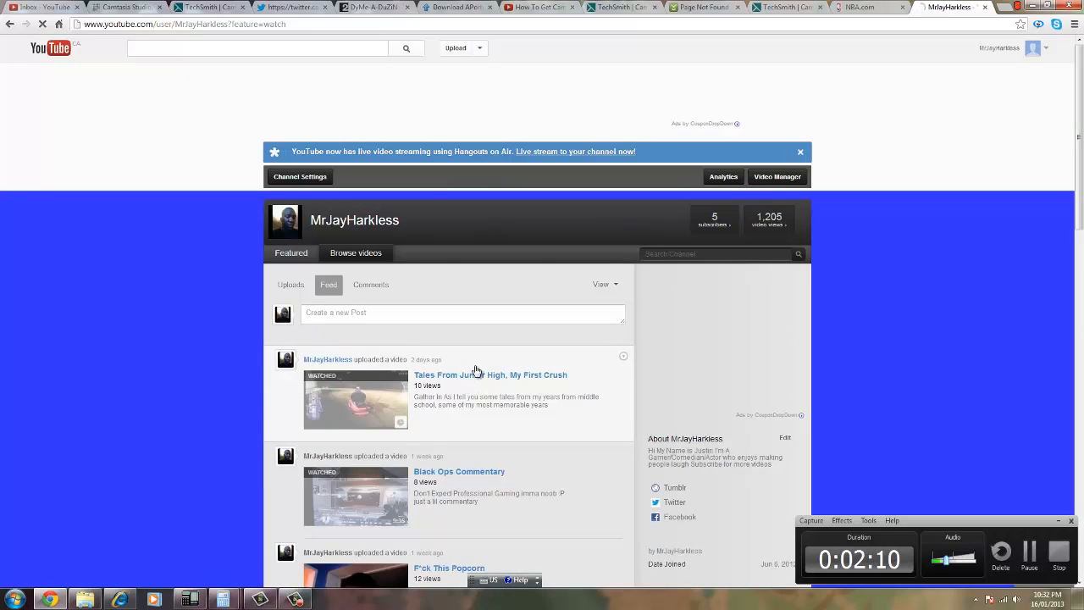
scroll(down, 3)
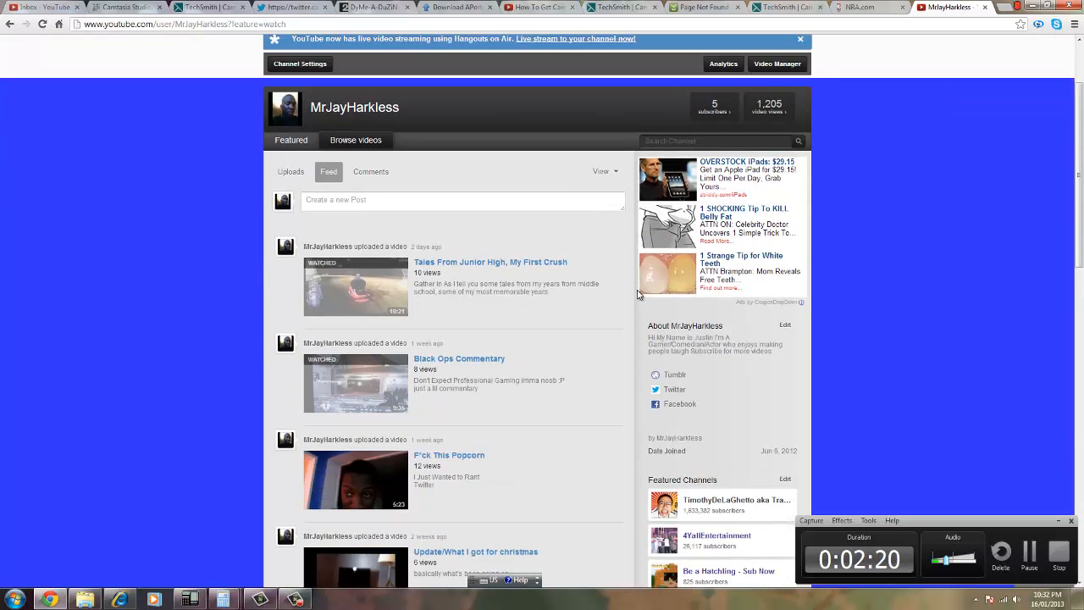
scroll(down, 3)
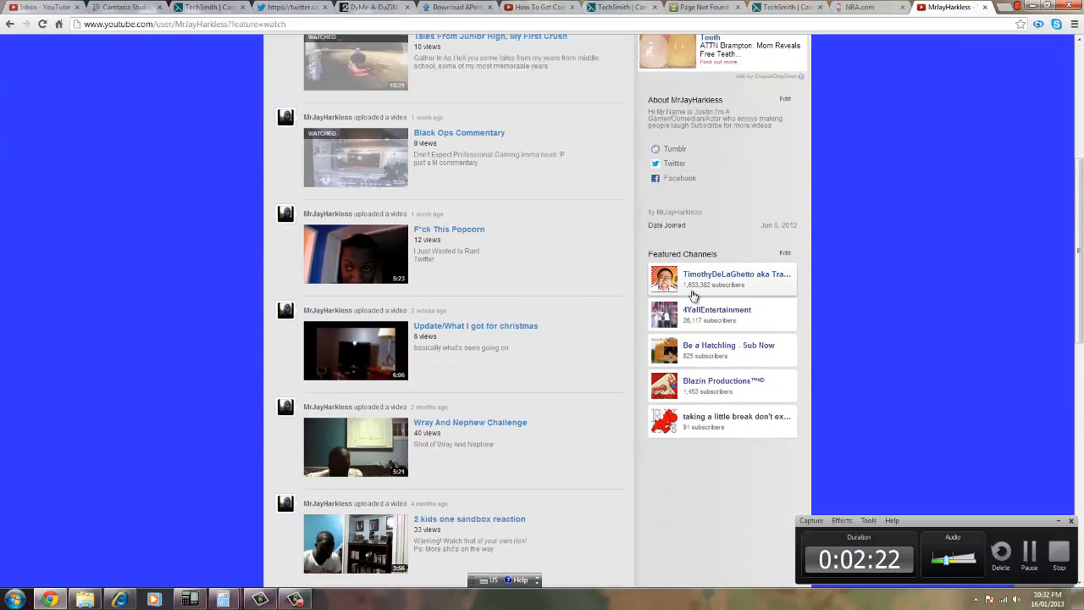
mouse_move(770, 320)
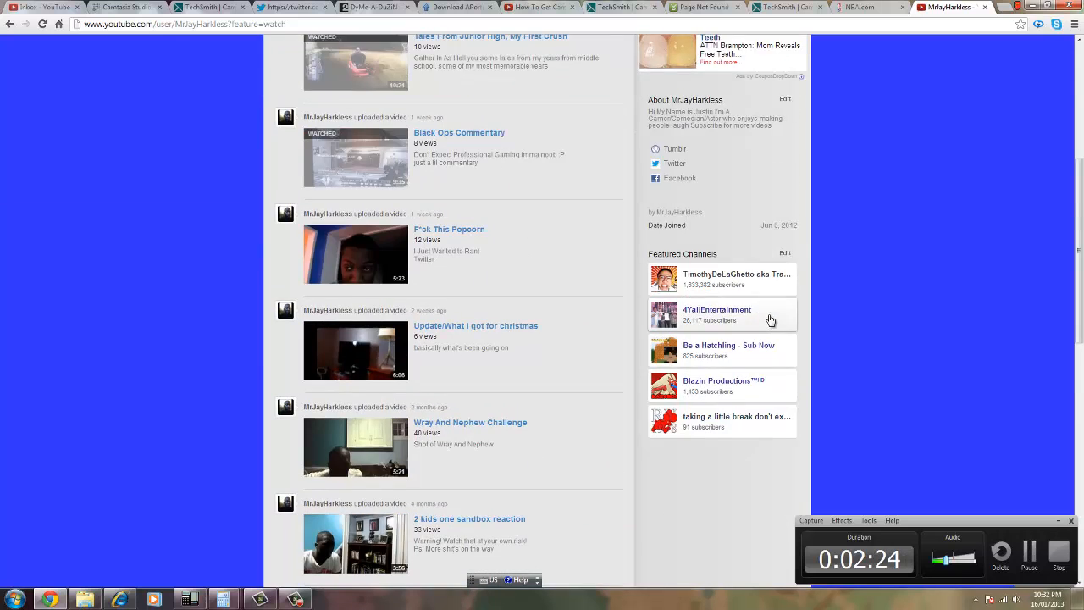
scroll(down, 3)
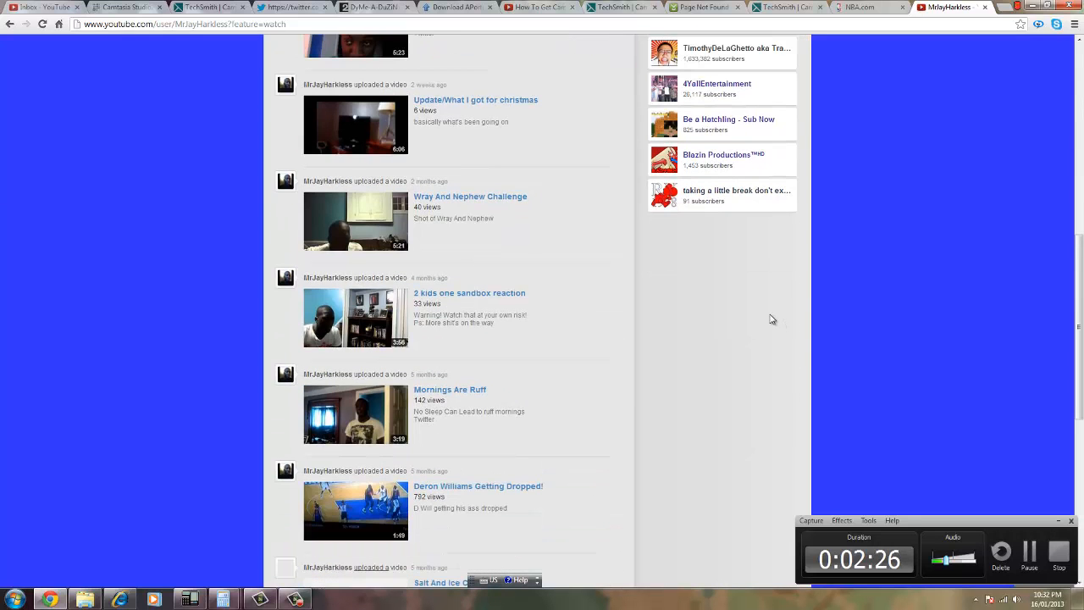
scroll(down, 3)
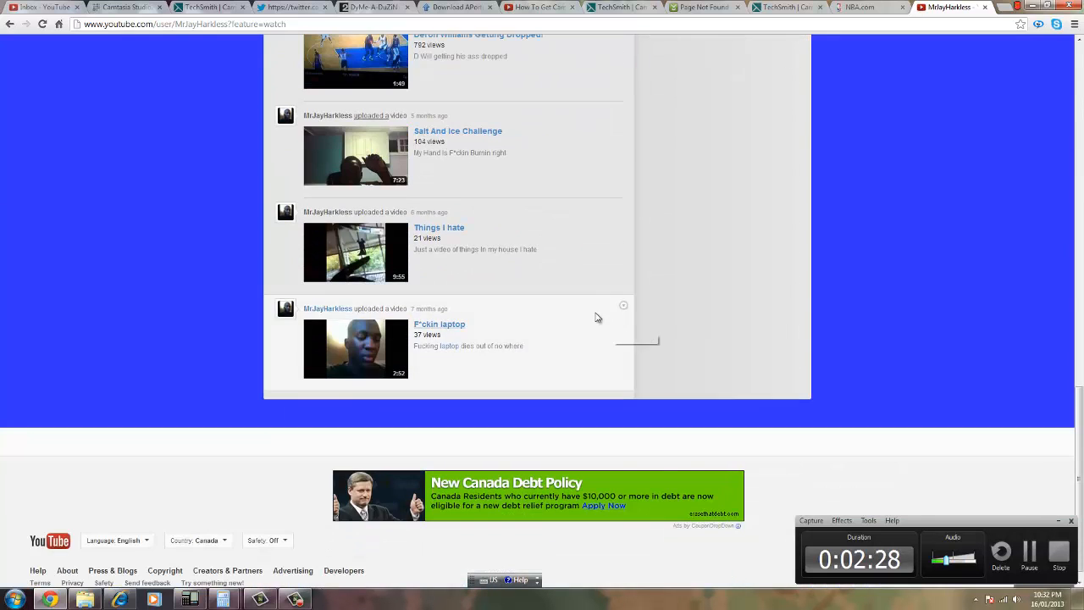
scroll(up, 3)
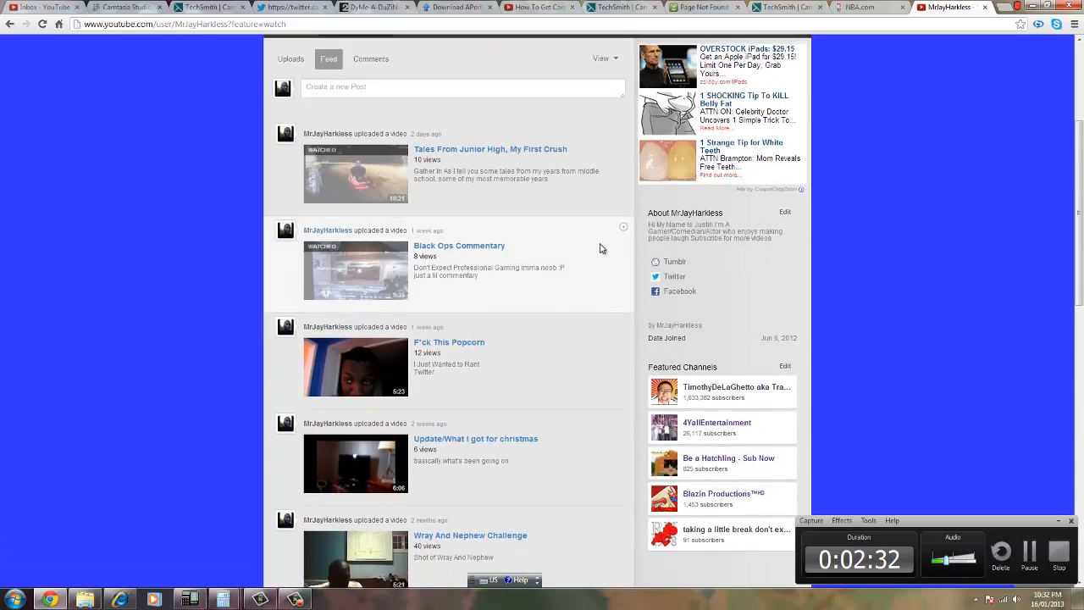
scroll(up, 3)
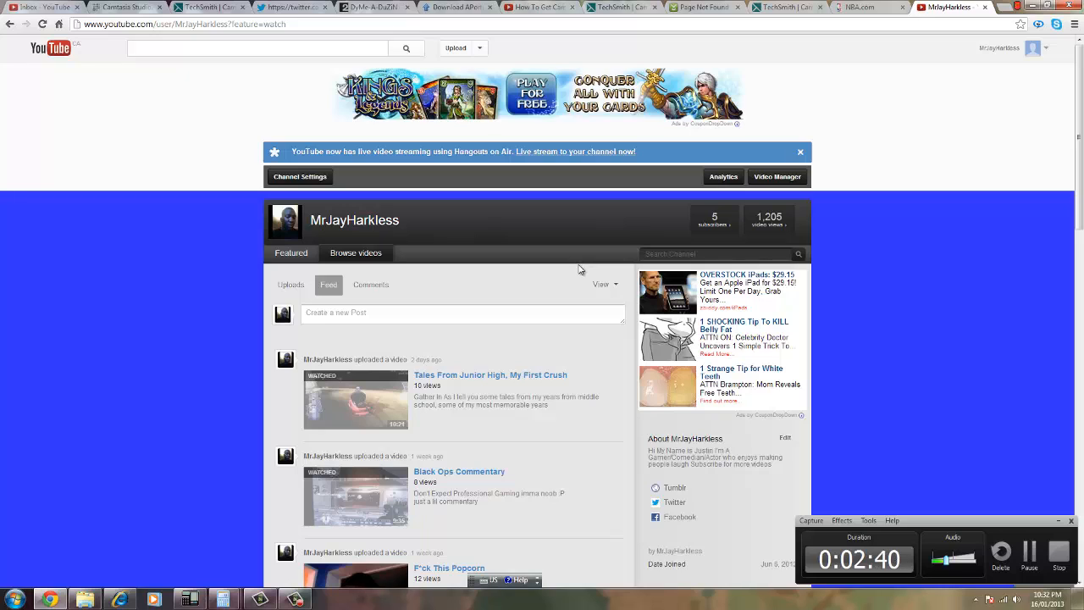
mouse_move(569, 284)
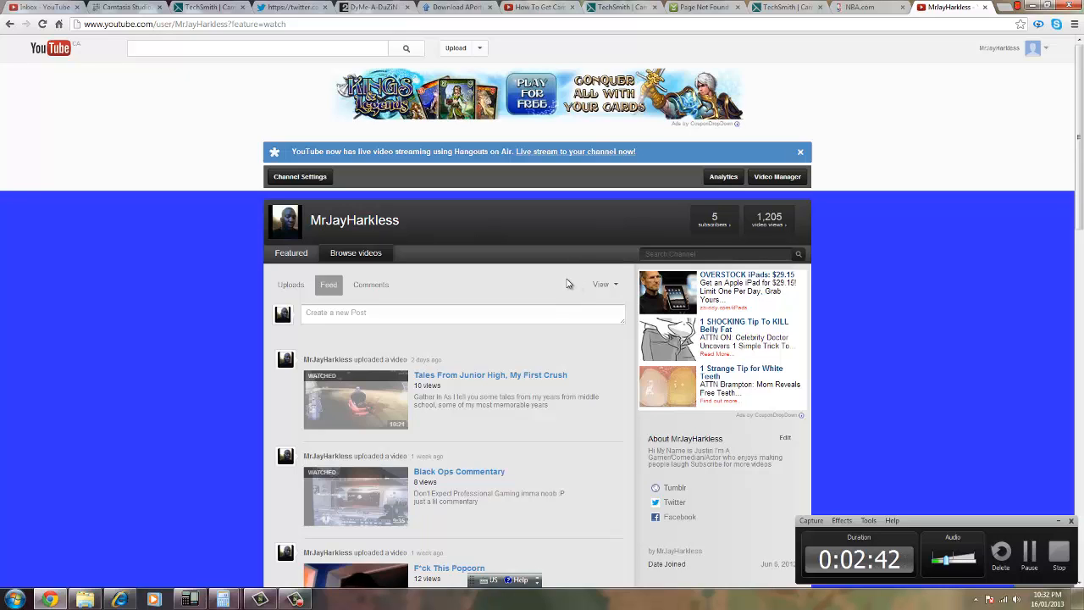
mouse_move(664, 322)
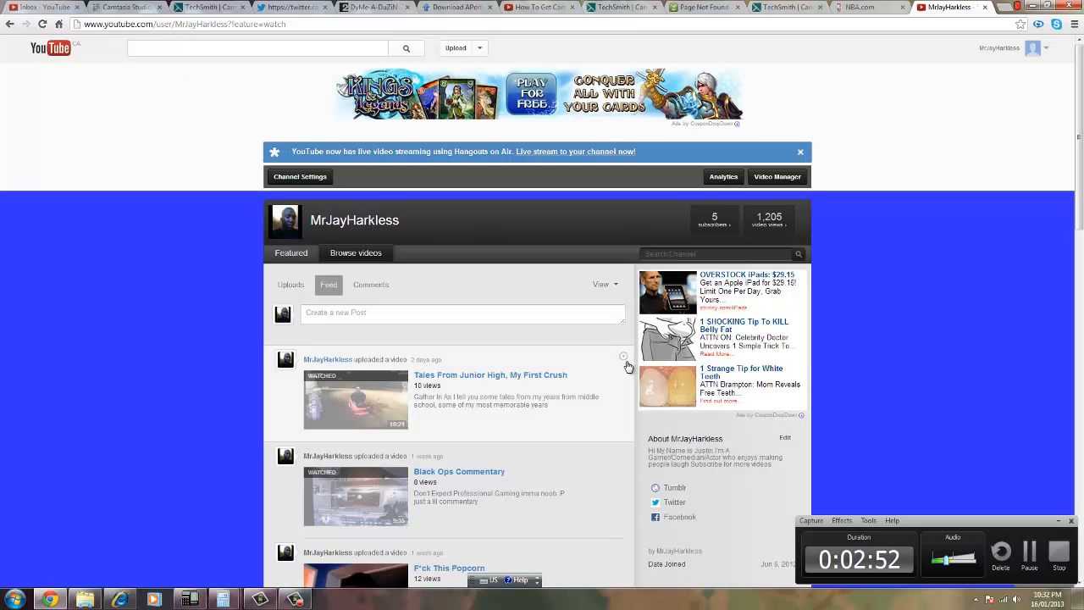
scroll(down, 3)
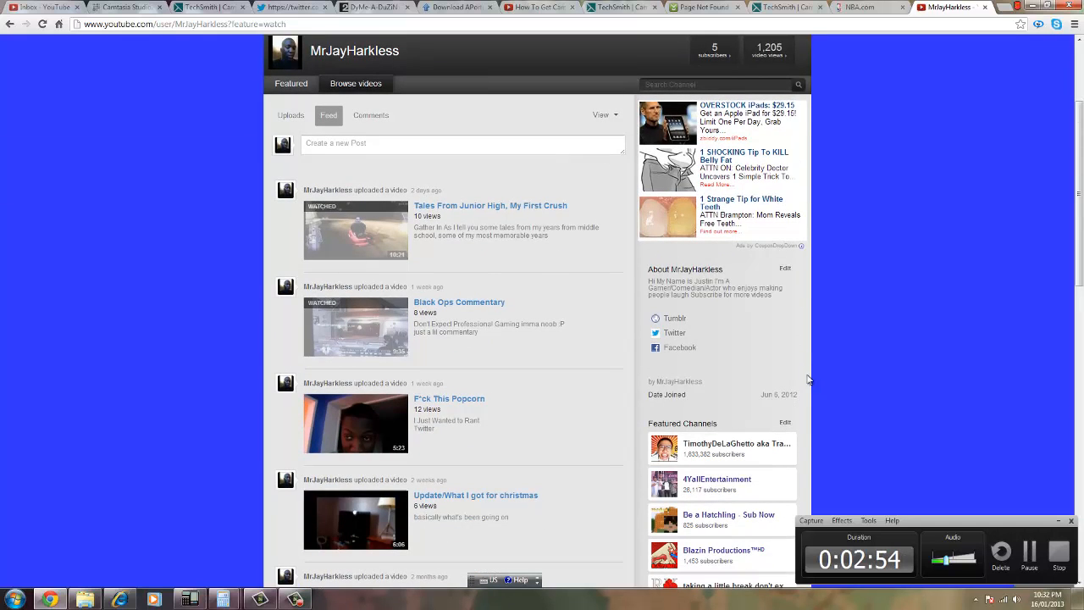
mouse_move(733, 366)
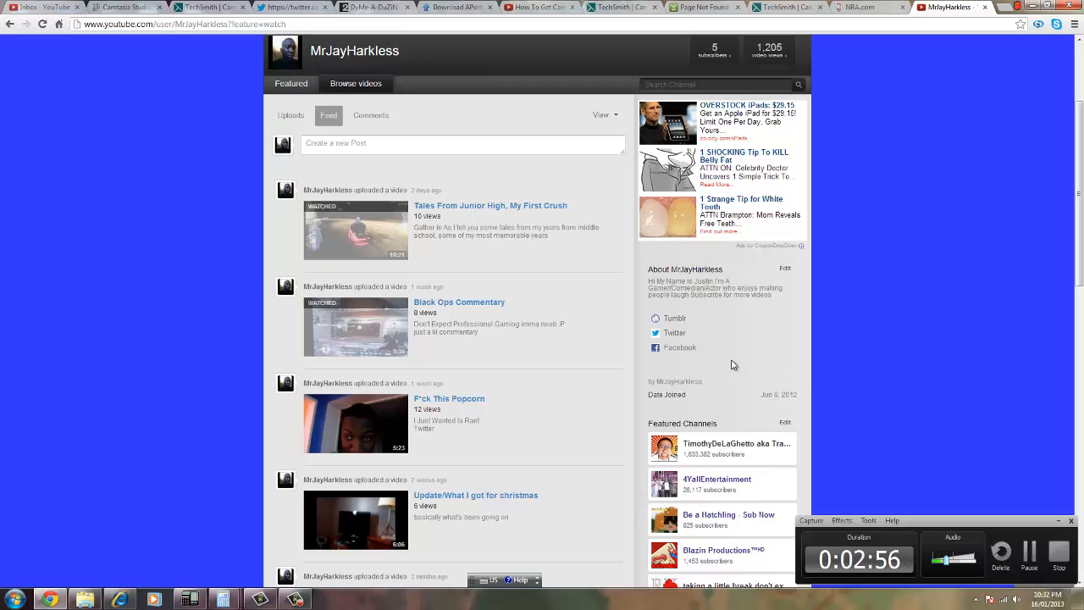